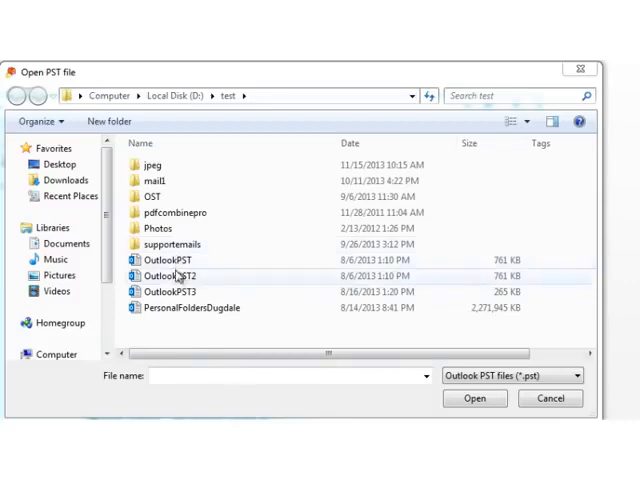
Load the PersonalFoldersDugdale PST file from D:\test into the converter.
click(184, 308)
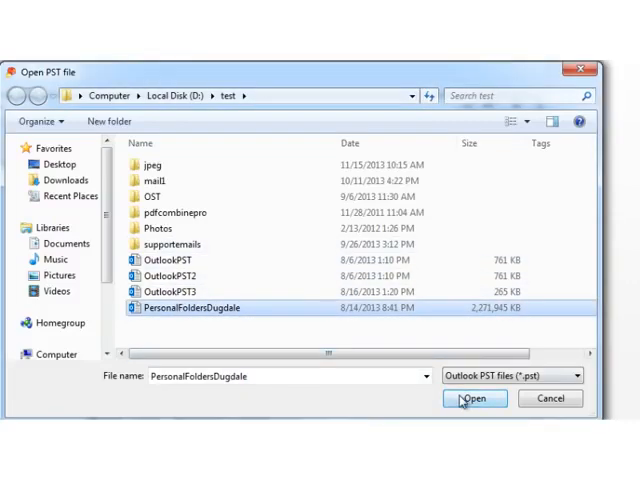
click(474, 398)
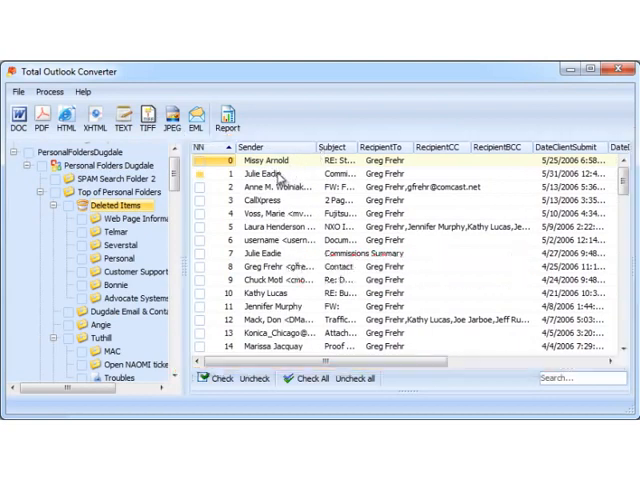
Preview a Deleted Items message and check all messages in the folder for conversion.
click(280, 188)
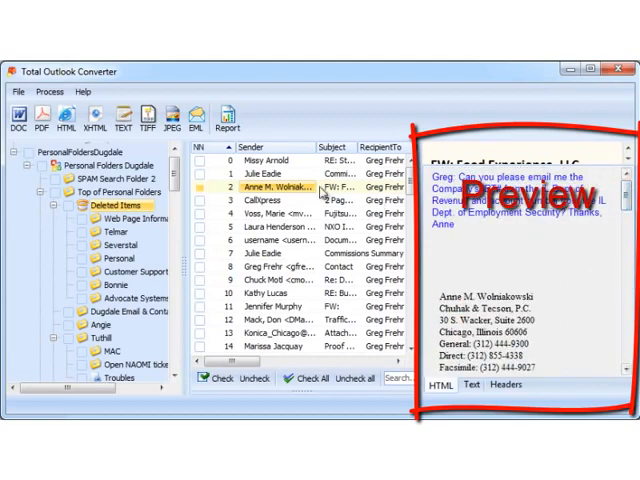
click(270, 160)
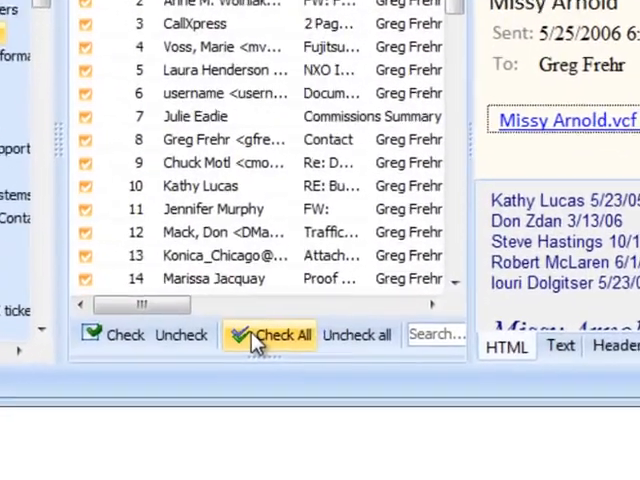
click(280, 334)
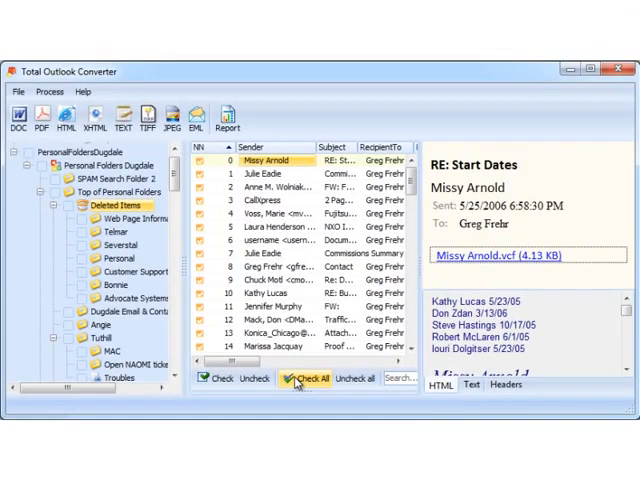
click(40, 118)
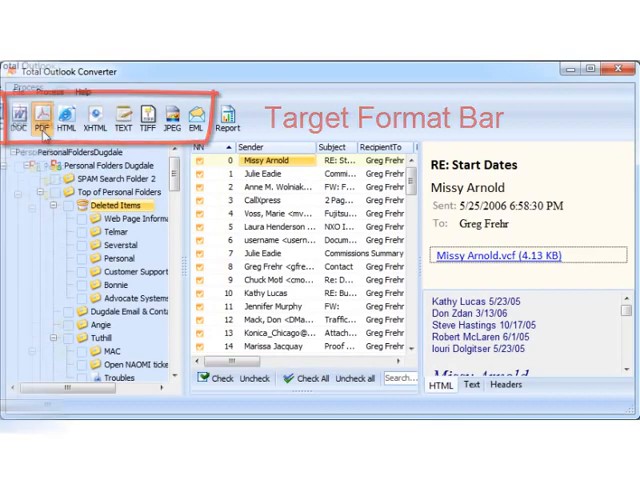
Start PDF conversion into the Emails2014\Feb folder with one file per message.
click(42, 118)
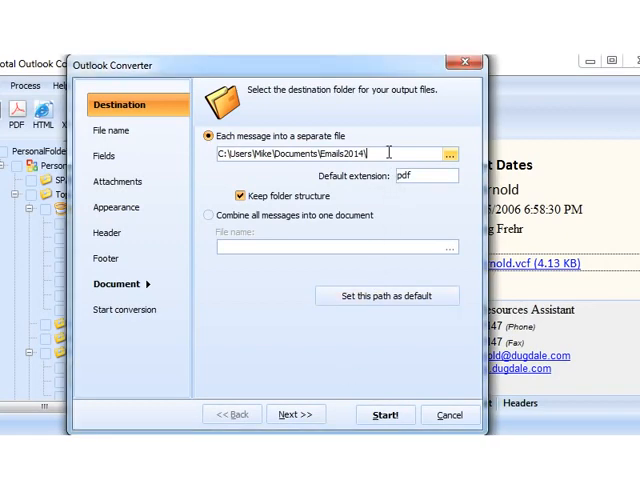
text(\Feb)
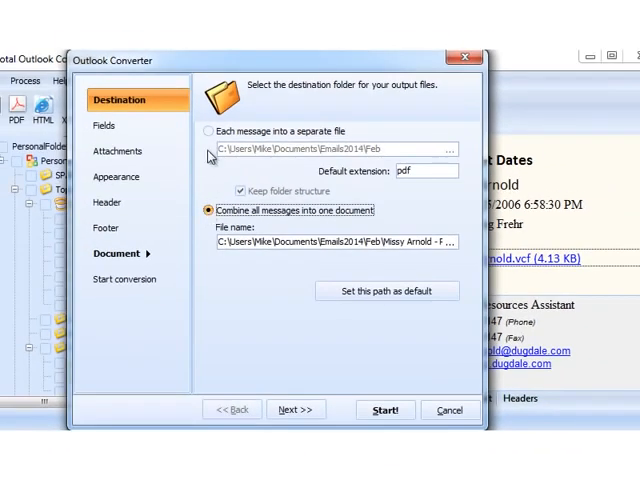
click(208, 132)
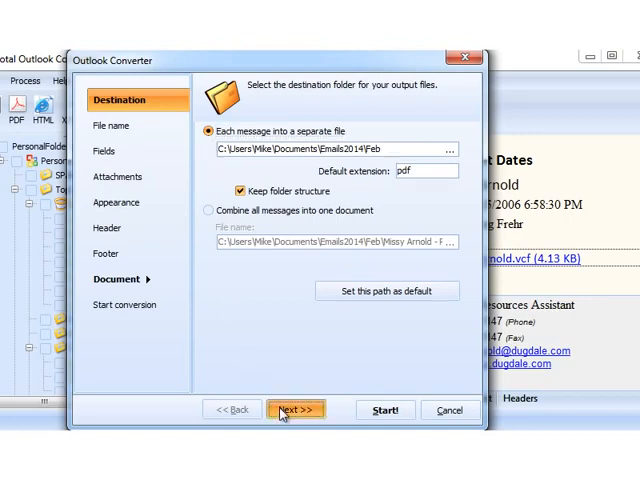
click(296, 408)
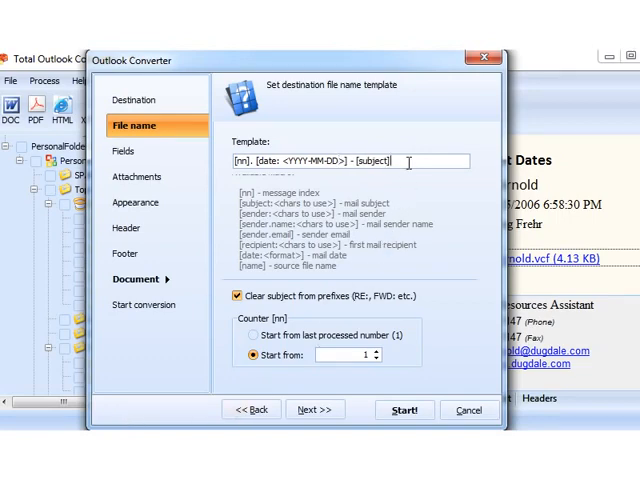
Append ' - [sender]' to the output file name template.
text(-)
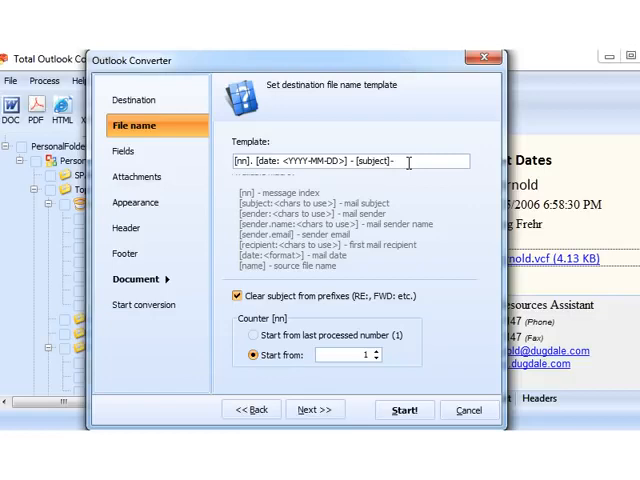
text([sender])
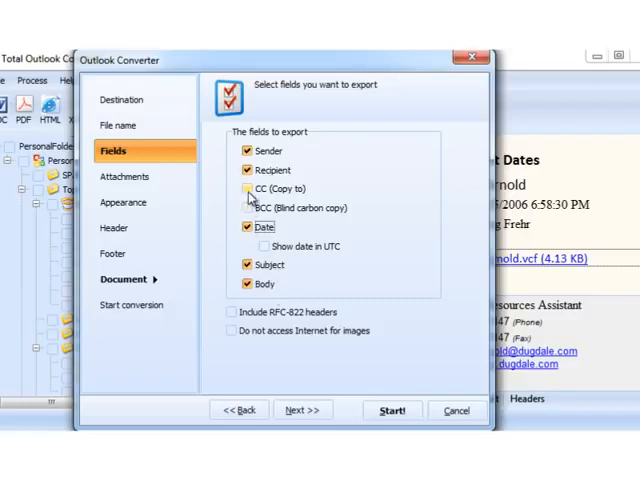
Export the BCC field, show dates in UTC and block internet image downloads.
click(248, 208)
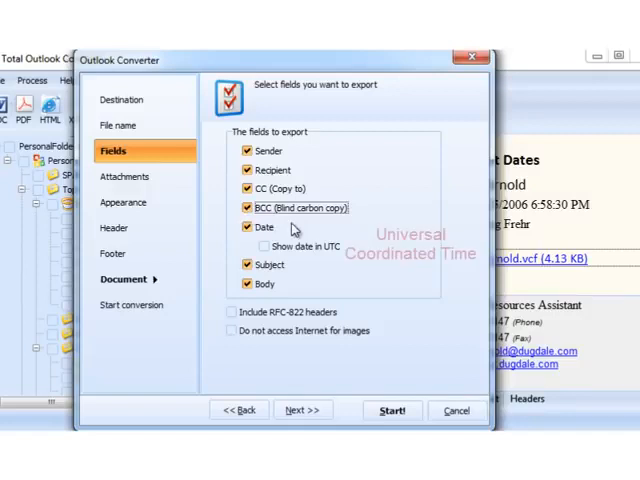
click(264, 246)
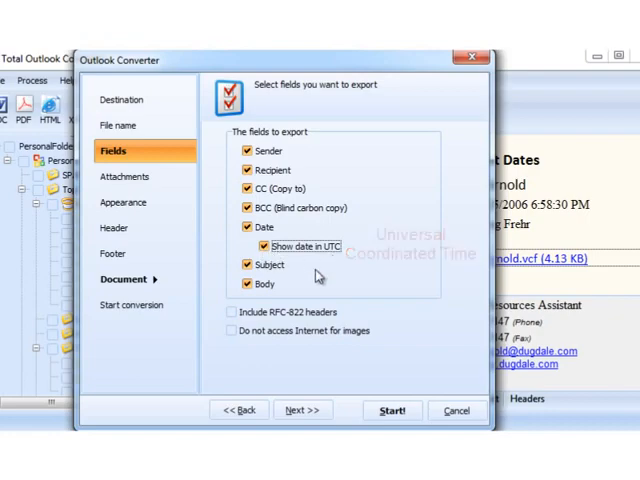
click(202, 322)
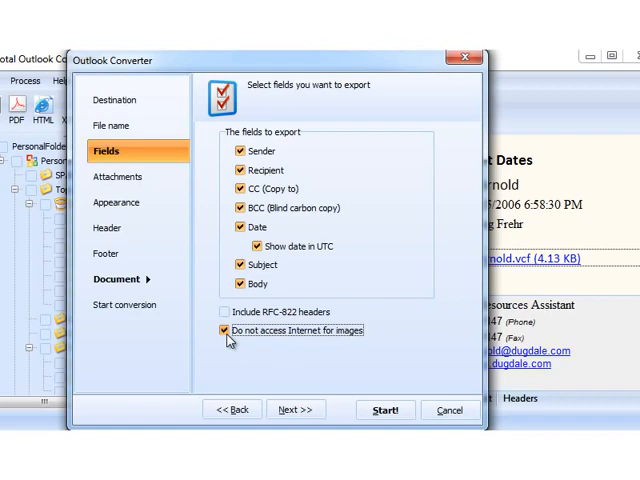
mouse_move(250, 360)
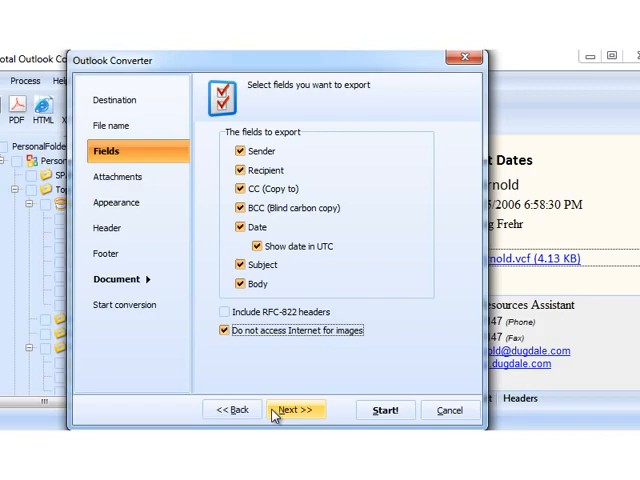
click(296, 408)
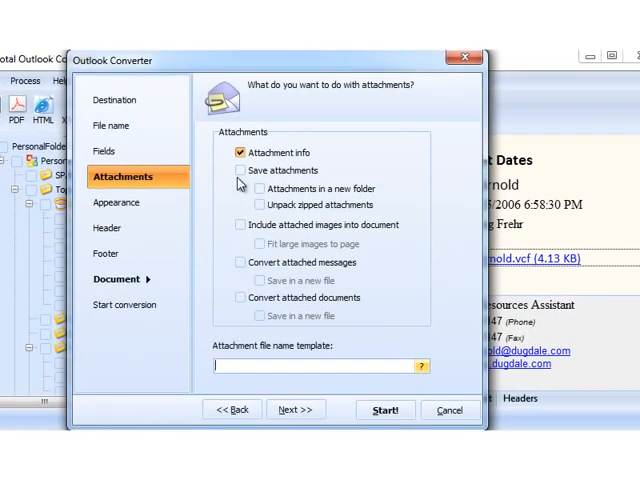
Save attachments named '[mail] - [attach]' and include attached images in the document.
click(240, 170)
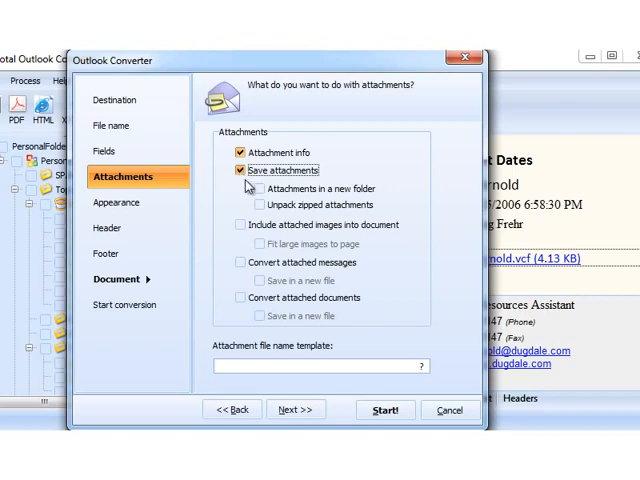
click(420, 364)
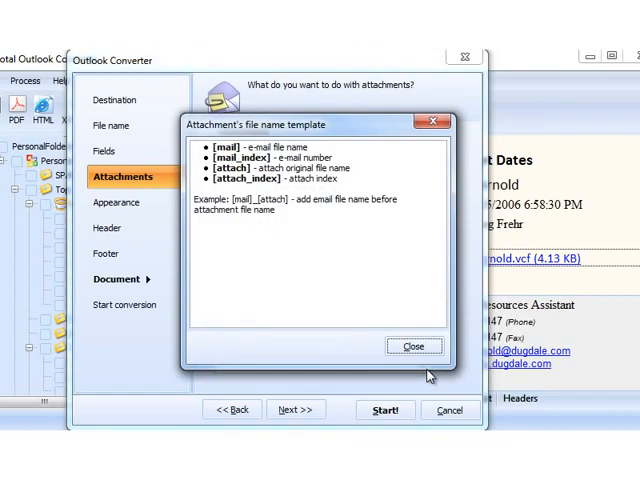
click(412, 346)
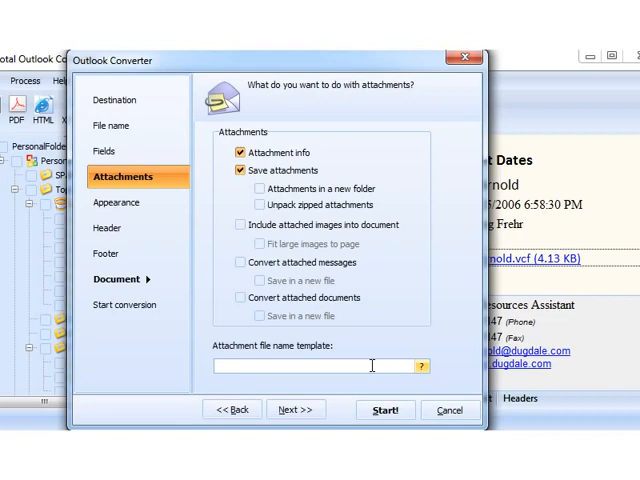
text([mail)
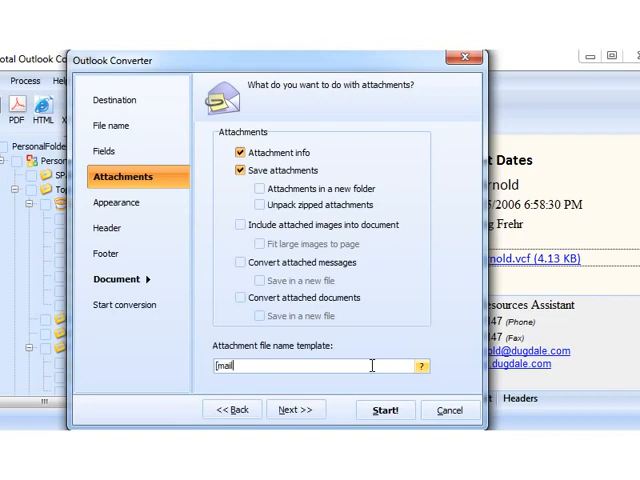
text(-[attach)
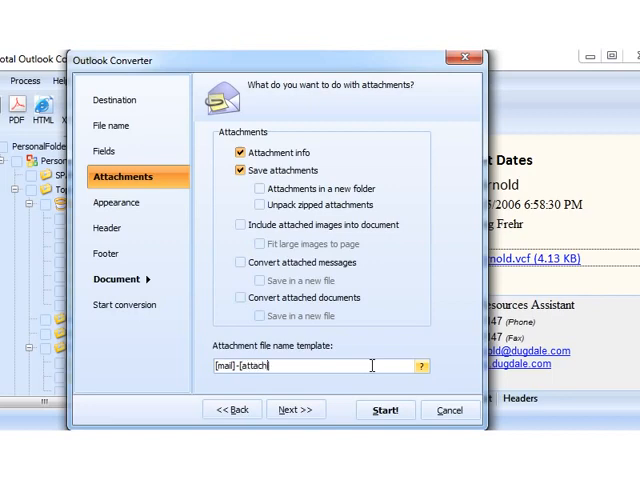
mouse_move(250, 246)
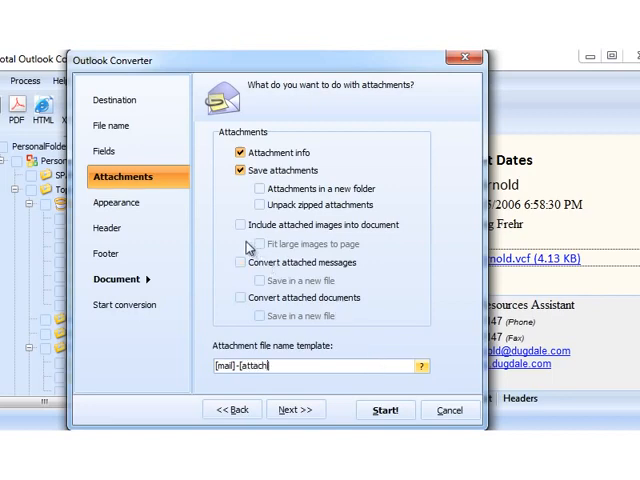
click(240, 224)
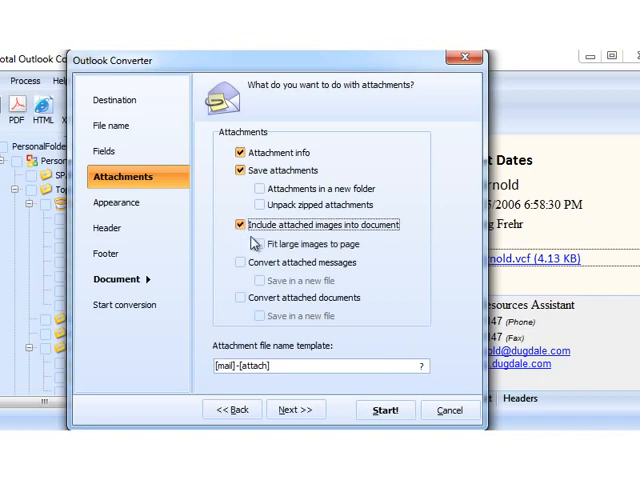
Fit large images to the page and convert attached messages; attached documents stay off (Pro-only).
click(260, 244)
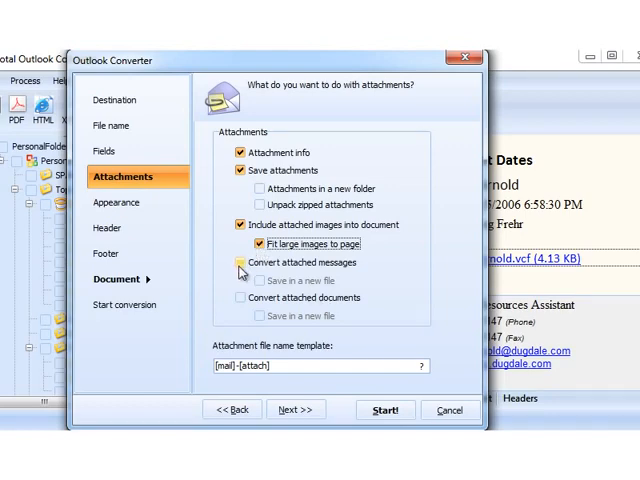
click(240, 262)
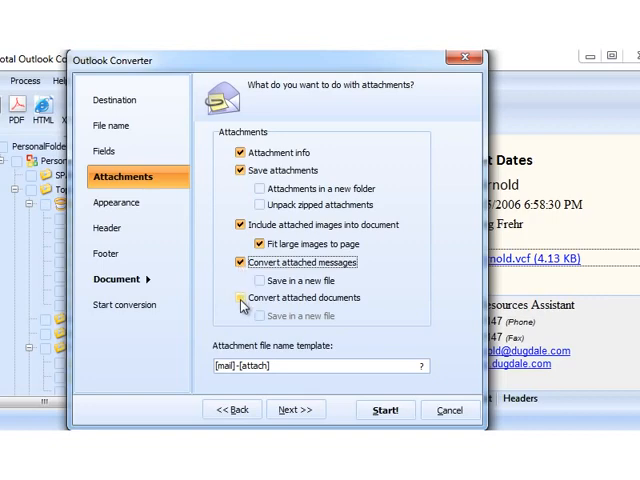
click(242, 298)
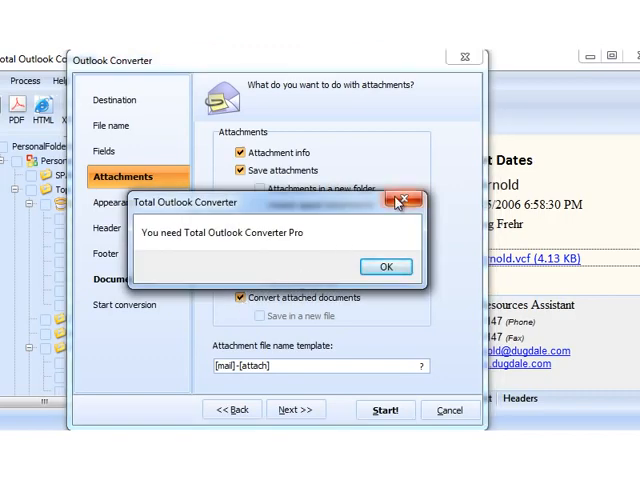
mouse_move(404, 200)
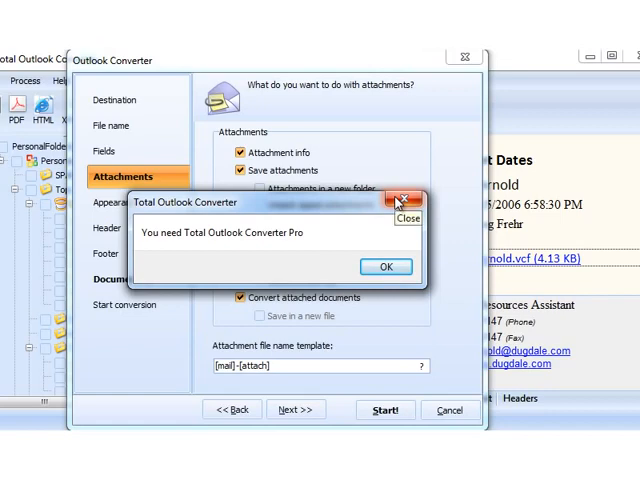
click(384, 266)
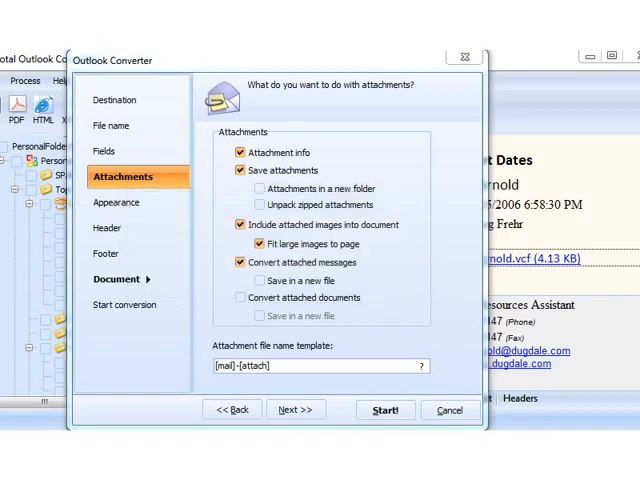
Keep the internal appearance scheme and advance to the Header page.
click(296, 408)
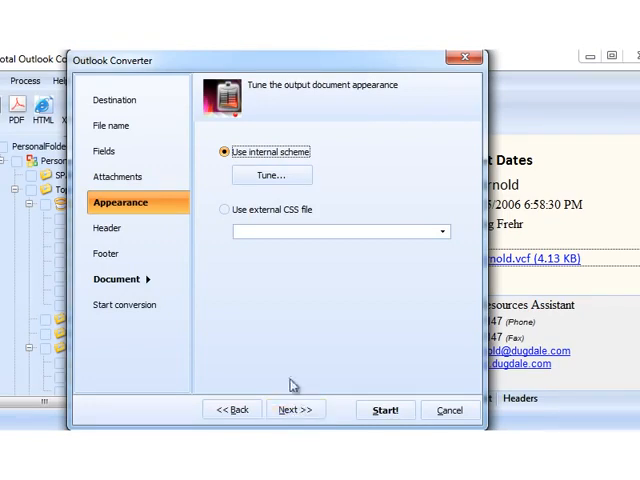
mouse_move(268, 276)
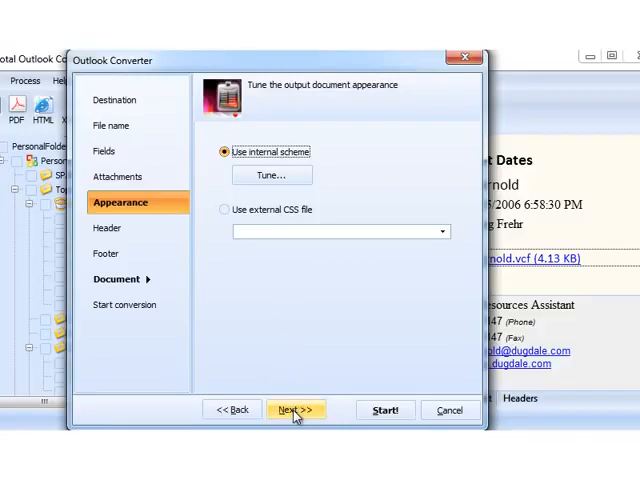
click(294, 410)
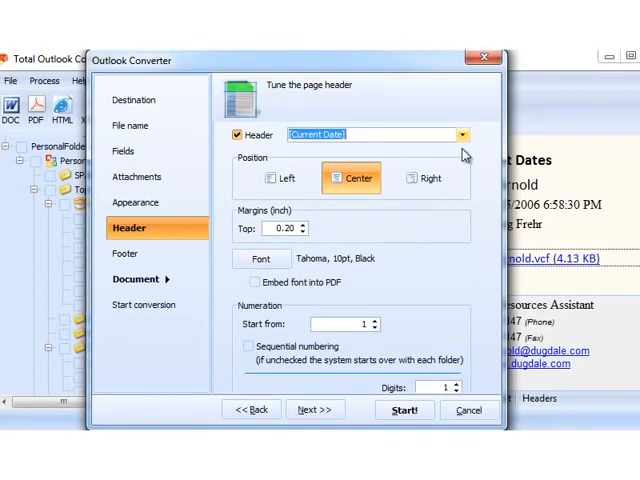
Set the header to 'other' with custom text 'my text', keeping the Tahoma font.
click(460, 134)
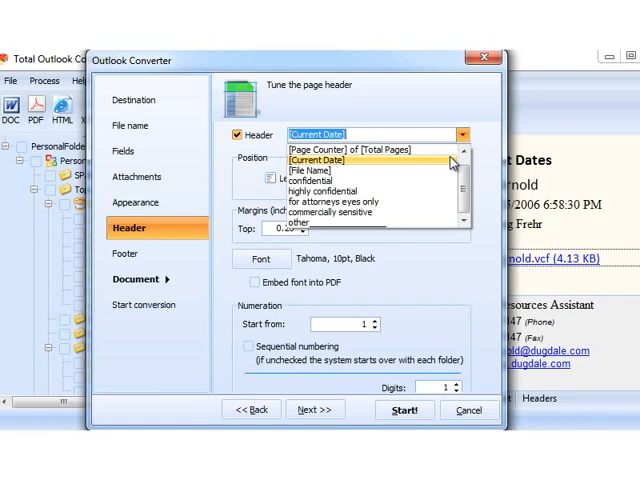
mouse_move(444, 190)
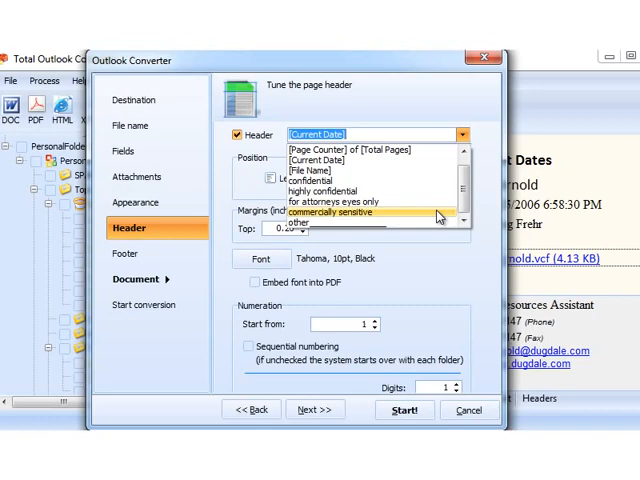
click(308, 222)
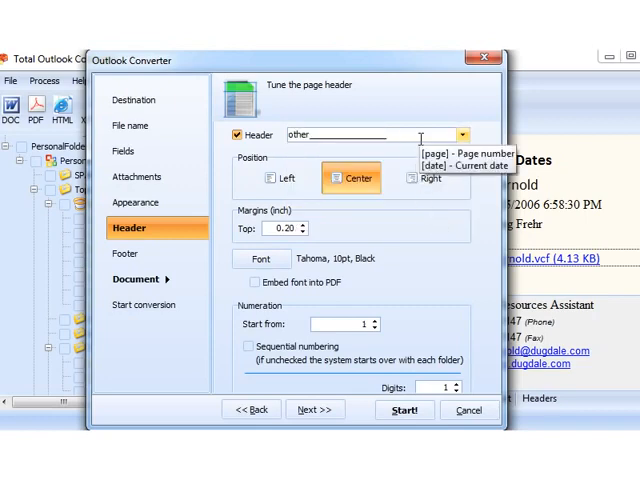
text(my text)
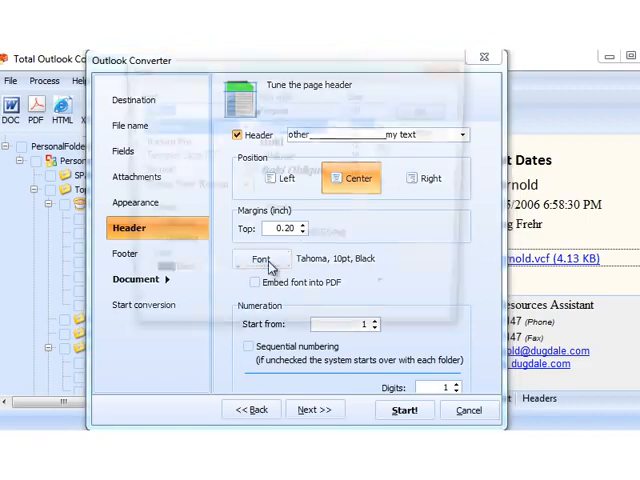
click(264, 260)
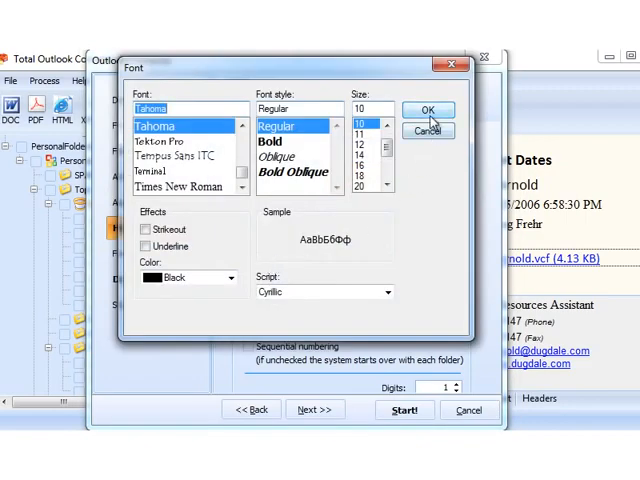
click(428, 108)
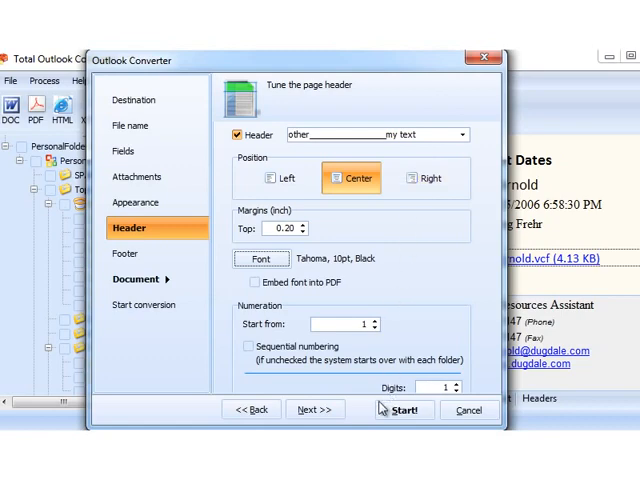
click(128, 252)
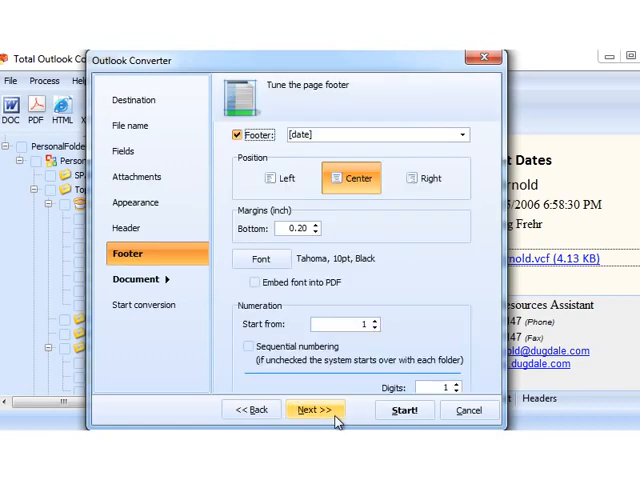
Set the footer to [Page Counter] and advance to paper size settings.
click(460, 134)
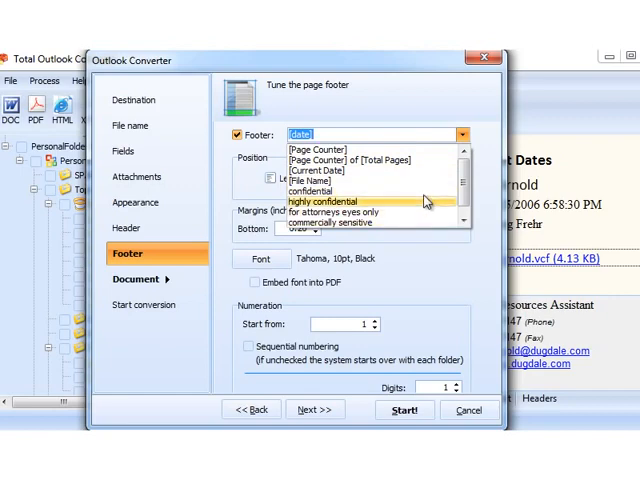
mouse_move(420, 164)
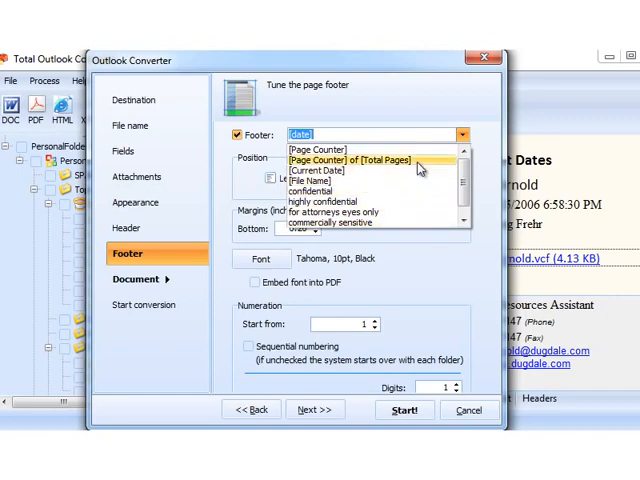
click(316, 148)
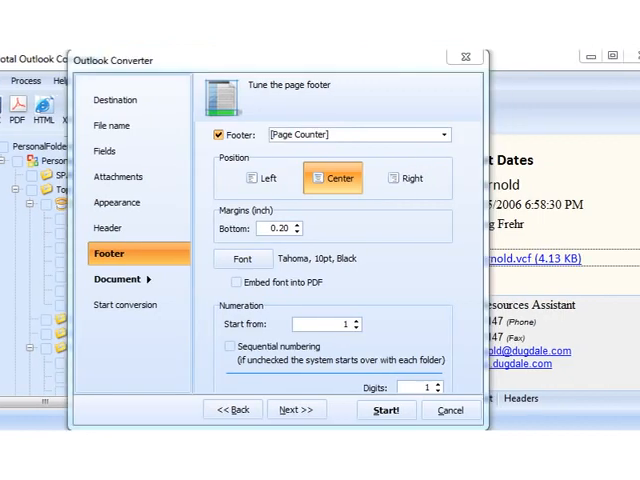
click(296, 410)
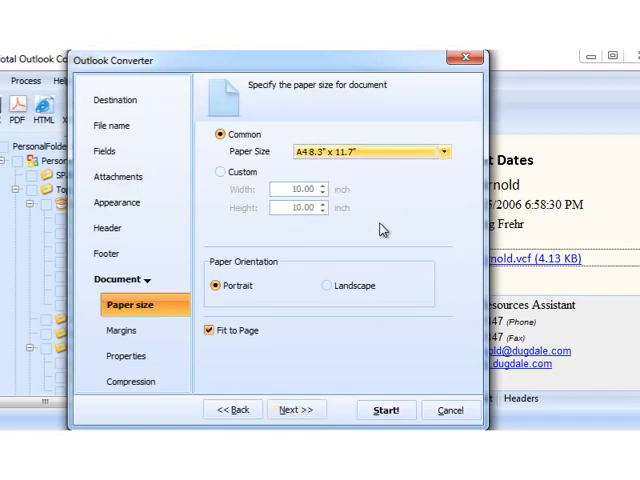
Set the PDF compression level to Normal in the wizard's Compression settings.
click(132, 356)
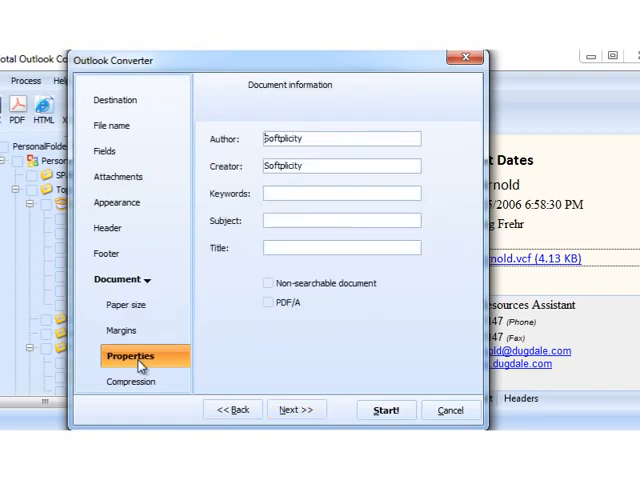
click(132, 382)
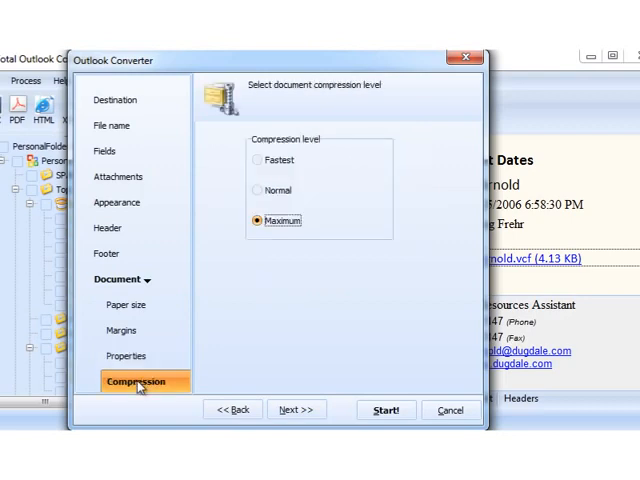
click(258, 190)
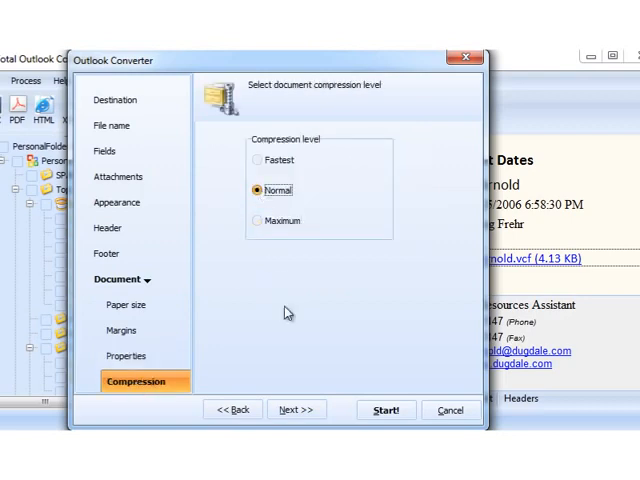